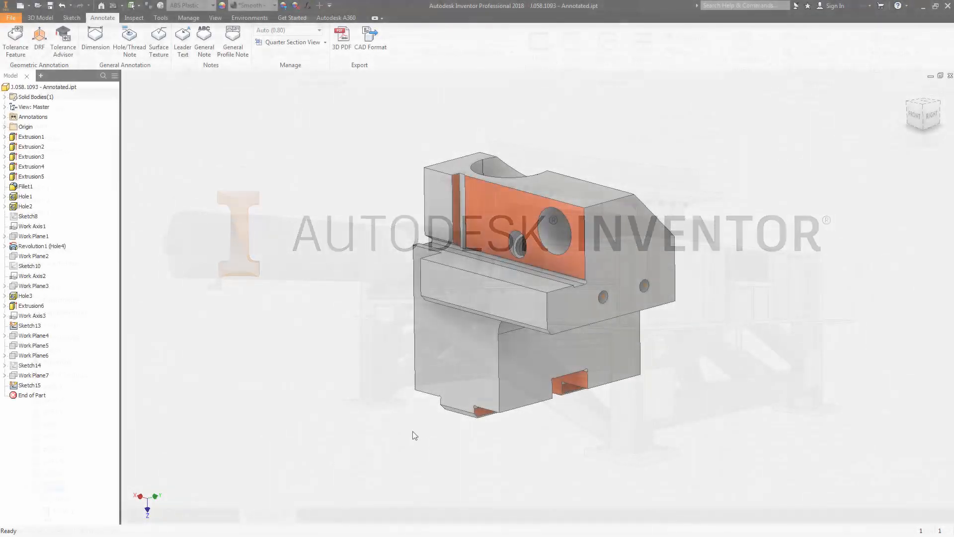
- Add a 2.00 surface profile tolerance with datum A on the part's bottom face
left_click(15, 43)
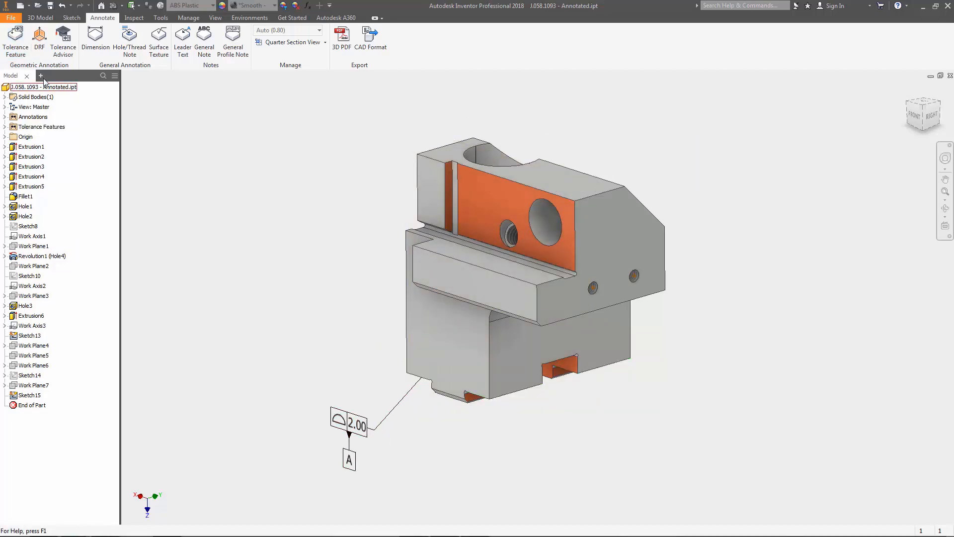
- Tolerance the lower slot as 12.00 wide, perpendicular within 2.00 to A, defining datum B
left_click(15, 41)
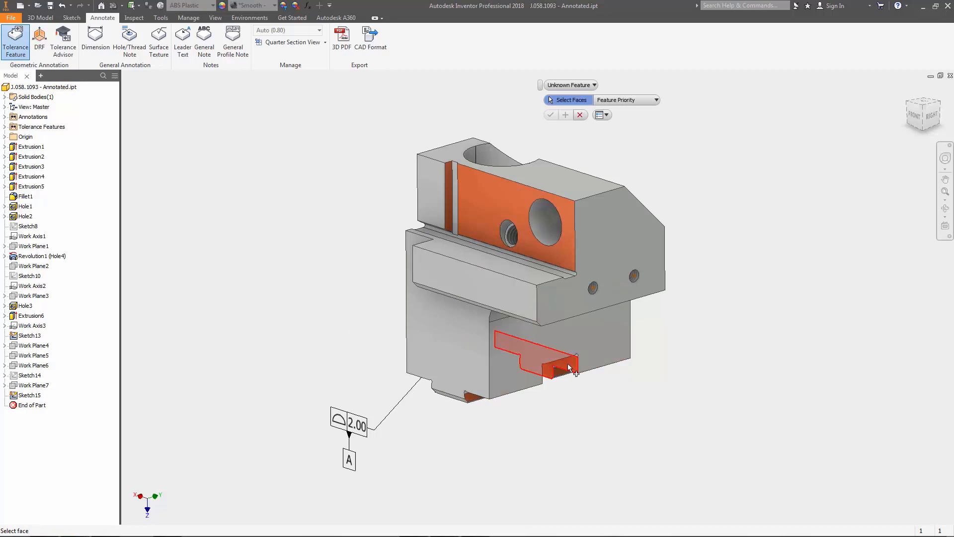
left_click(593, 85)
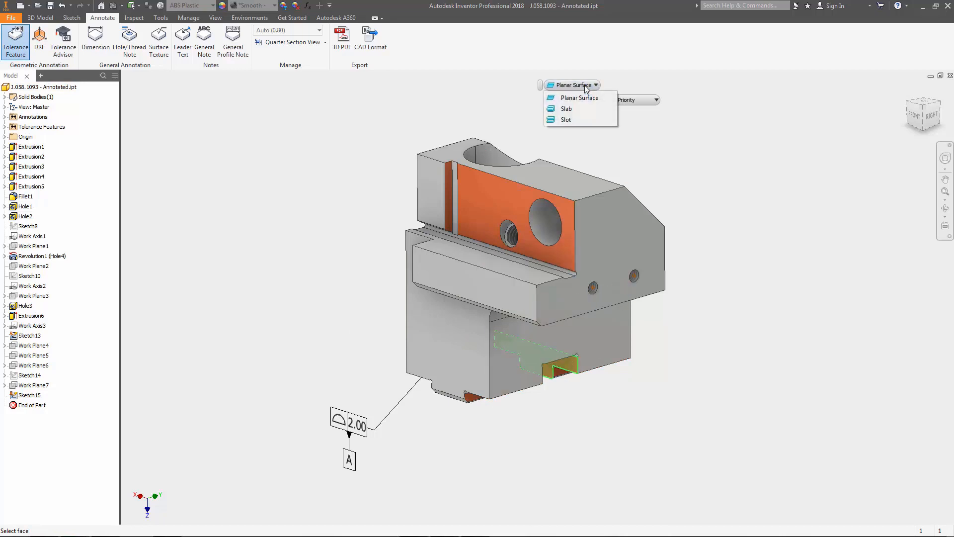
left_click(566, 119)
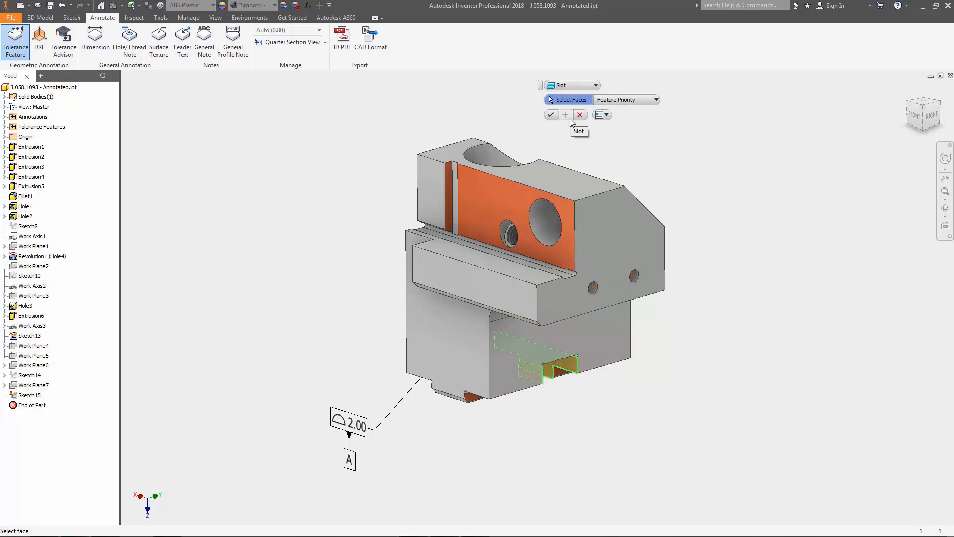
left_click(550, 116)
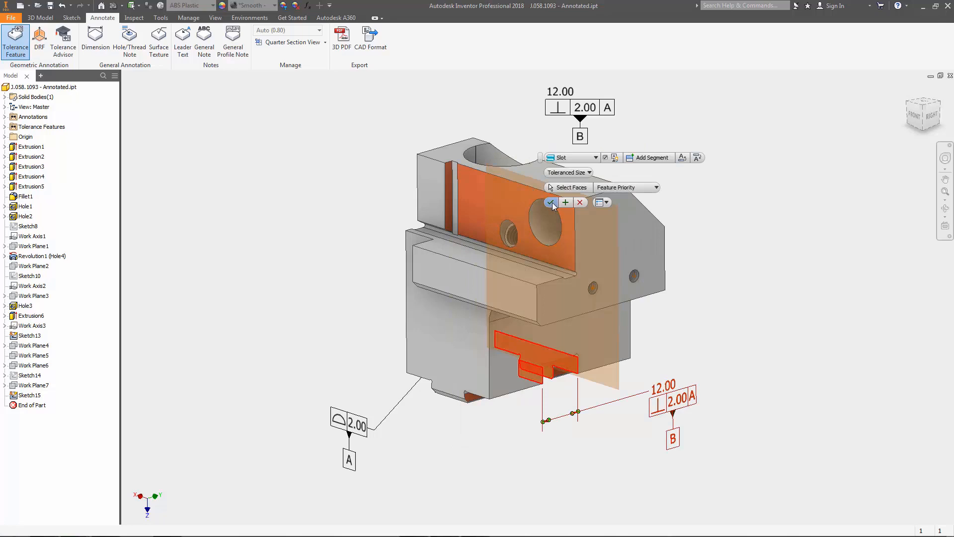
left_click(549, 201)
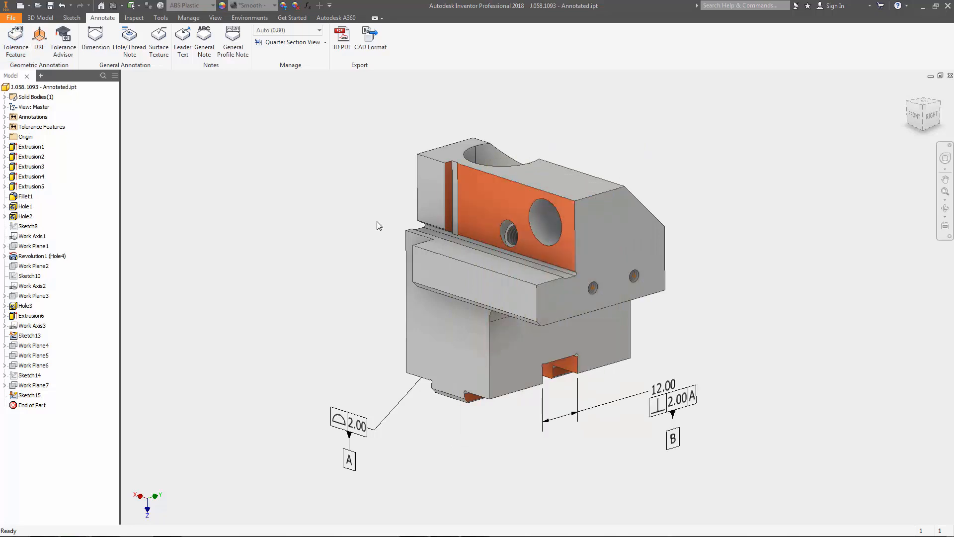
- Add a 12.000 g5 feature on the lower tab, perpendicular within 2.00 to A|B as datum C
left_click(15, 43)
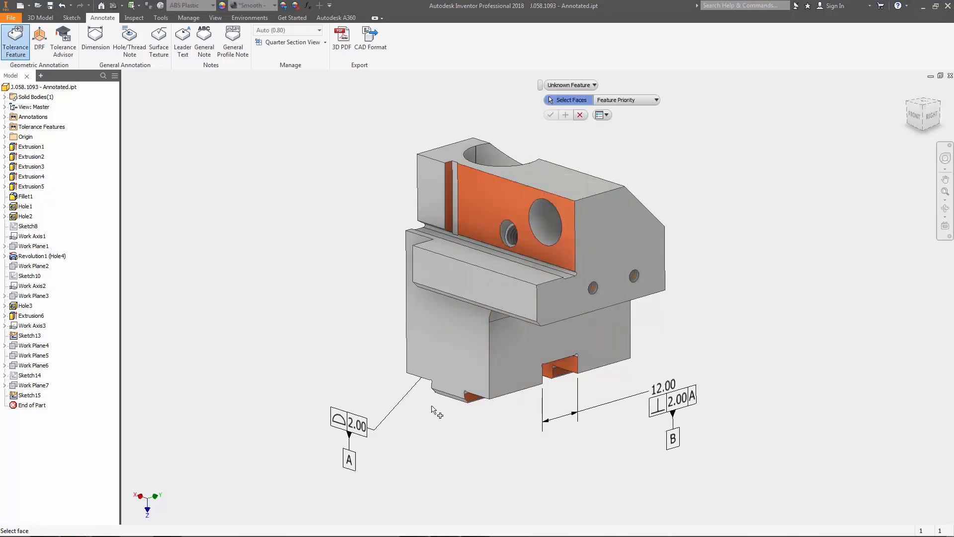
left_click(481, 395)
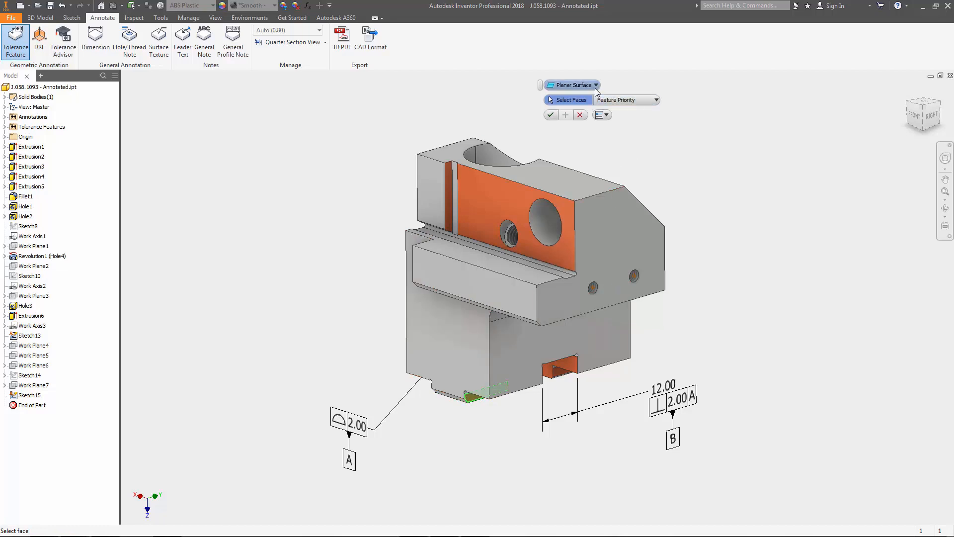
left_click(570, 84)
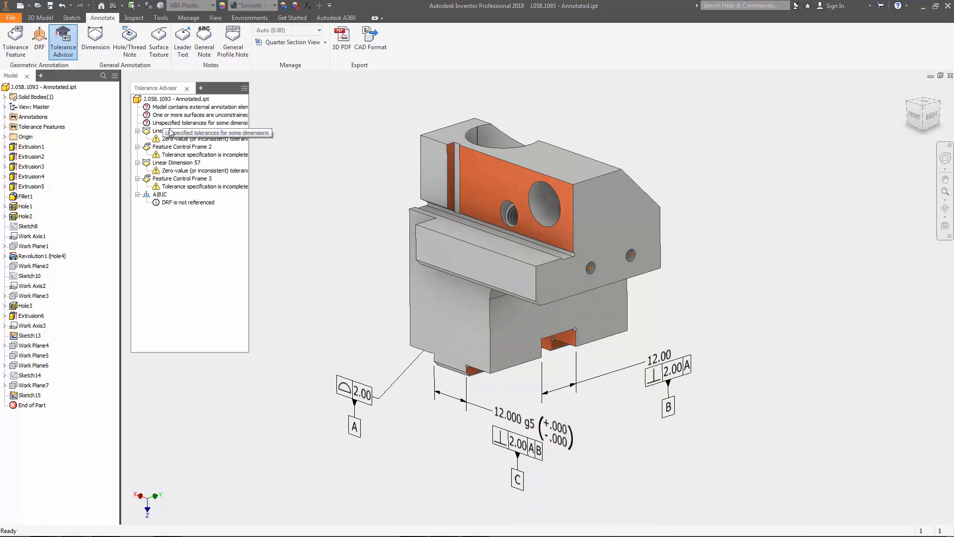
- Give the slot's Linear Dimension 56 an H7 fit with 2.00 maximum-material perpendicularity
left_click(177, 131)
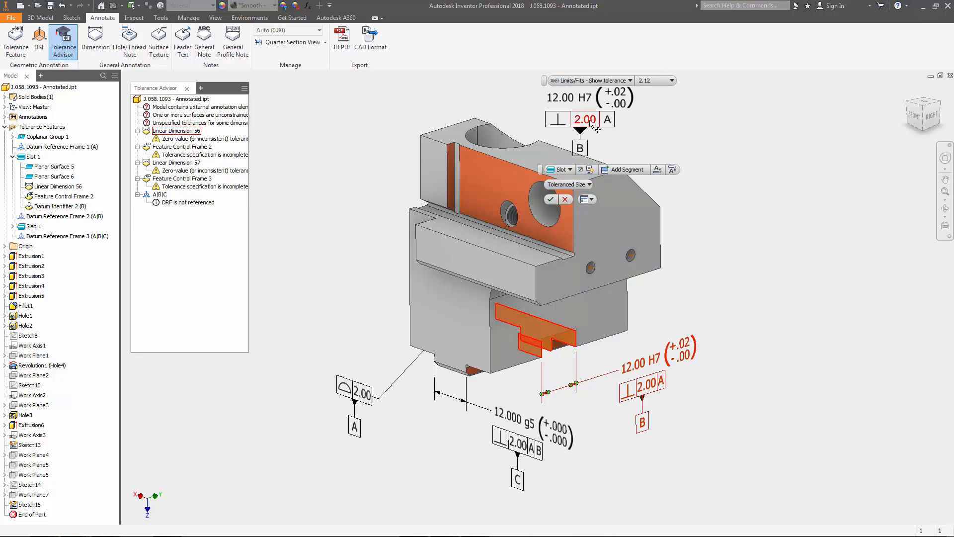
left_click(643, 132)
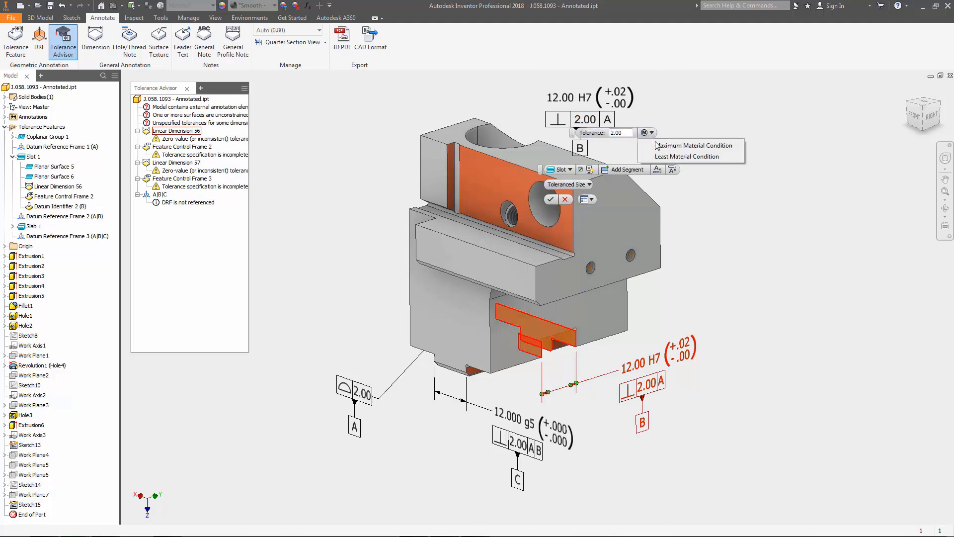
left_click(693, 145)
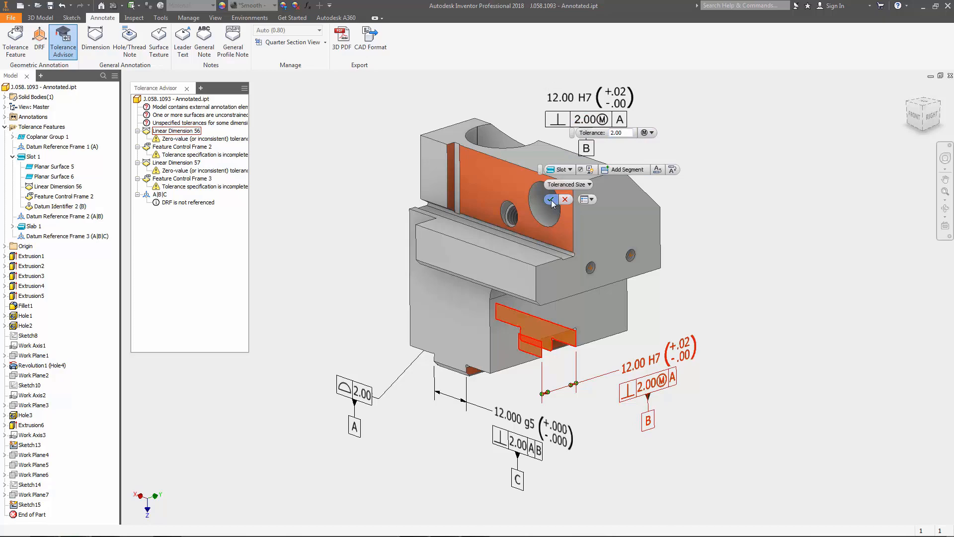
left_click(312, 518)
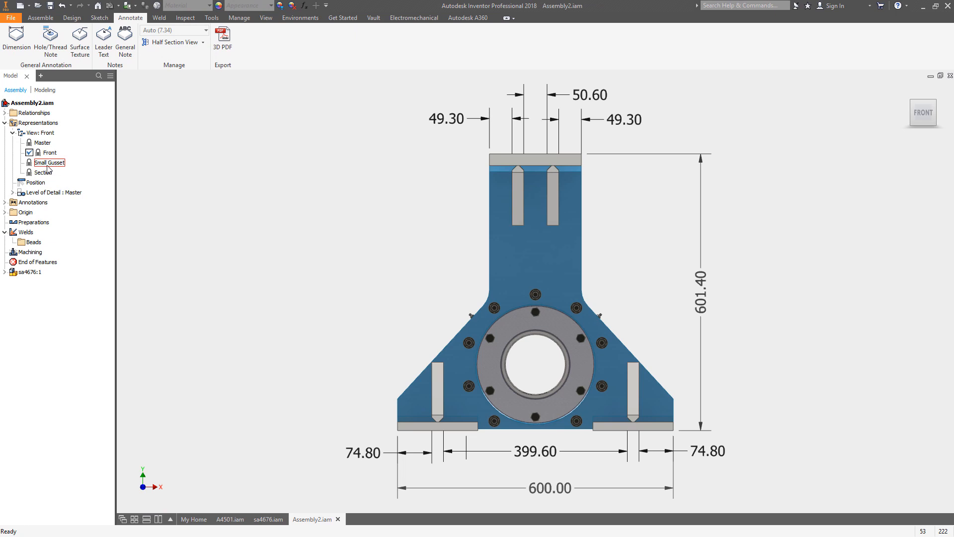
- Activate the Small Gusset design view before returning to the part's Isometric view
double_click(49, 162)
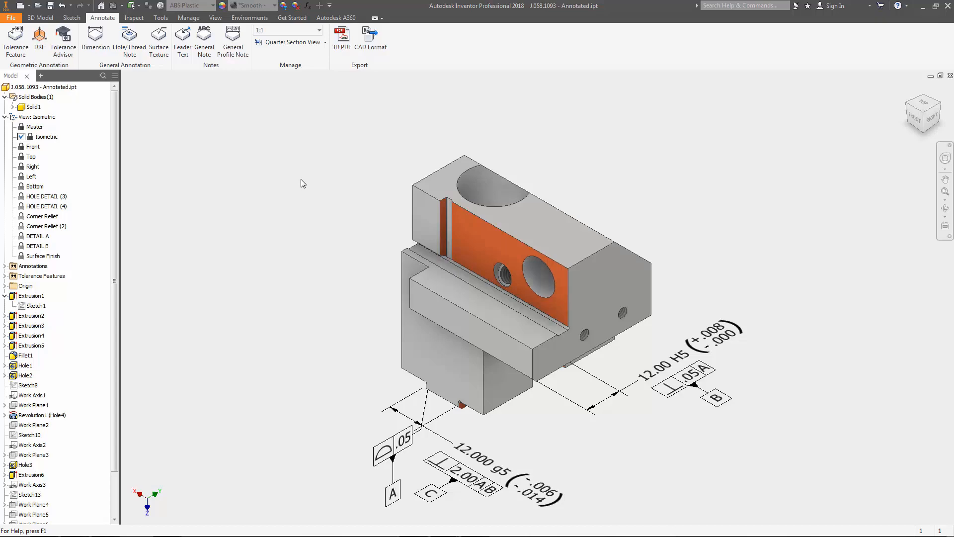
- Publish the annotated part as a 3D PDF
left_click(341, 35)
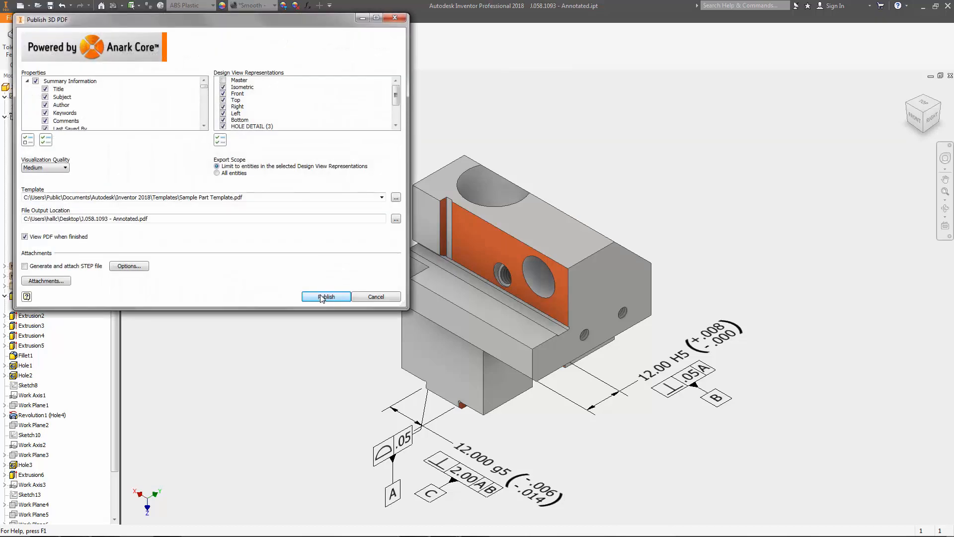
left_click(326, 297)
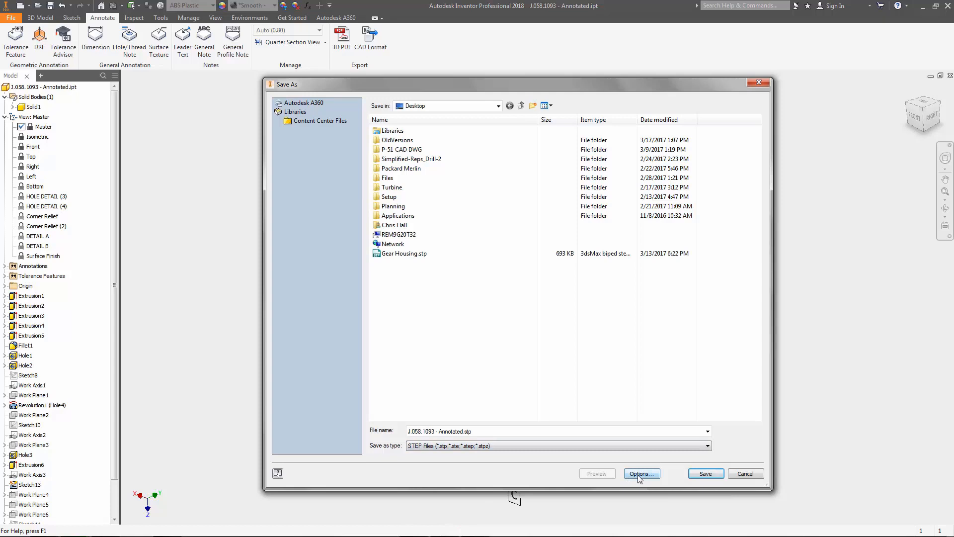
- Set the STEP export options to the AP 242 model-based protocol
left_click(641, 472)
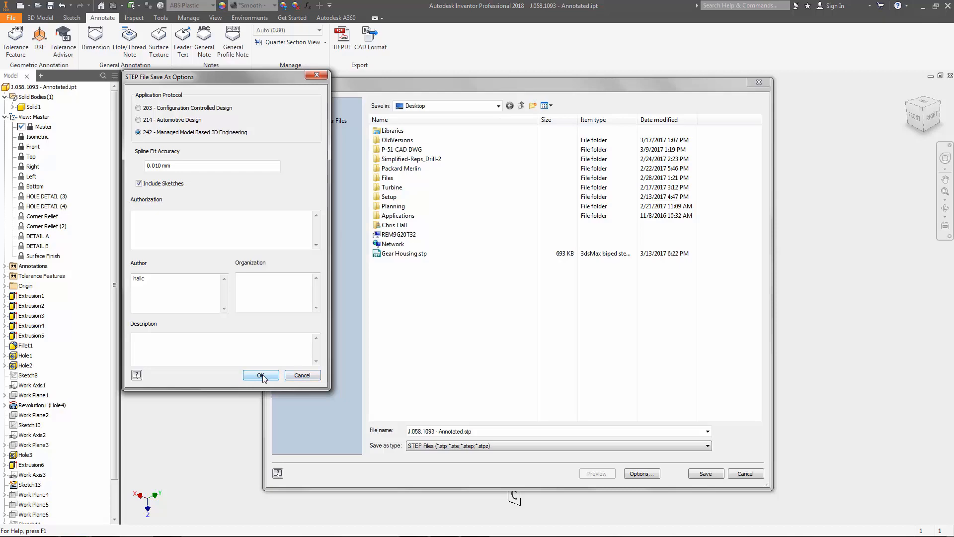
left_click(260, 375)
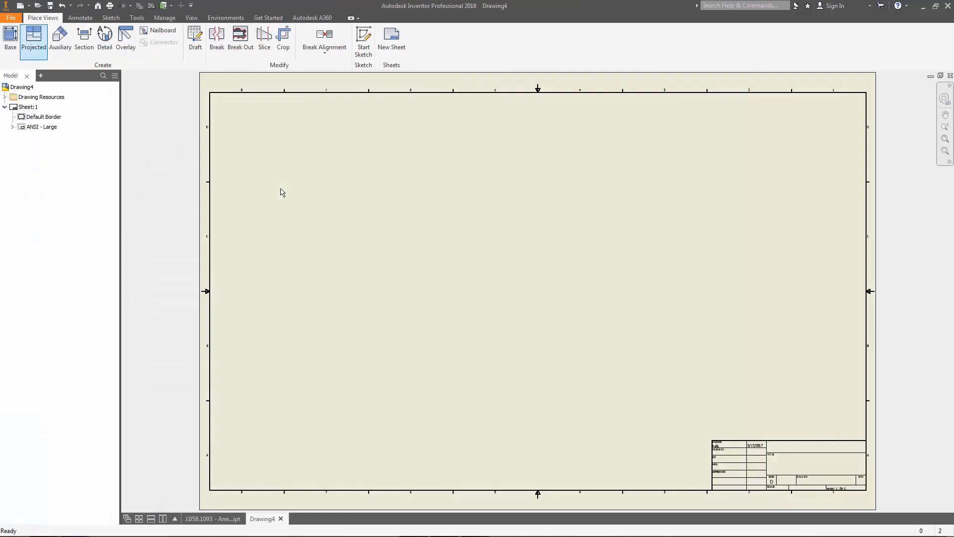
- Place the part's base view with projections and retrieve model annotations onto the front and side views
left_click(10, 40)
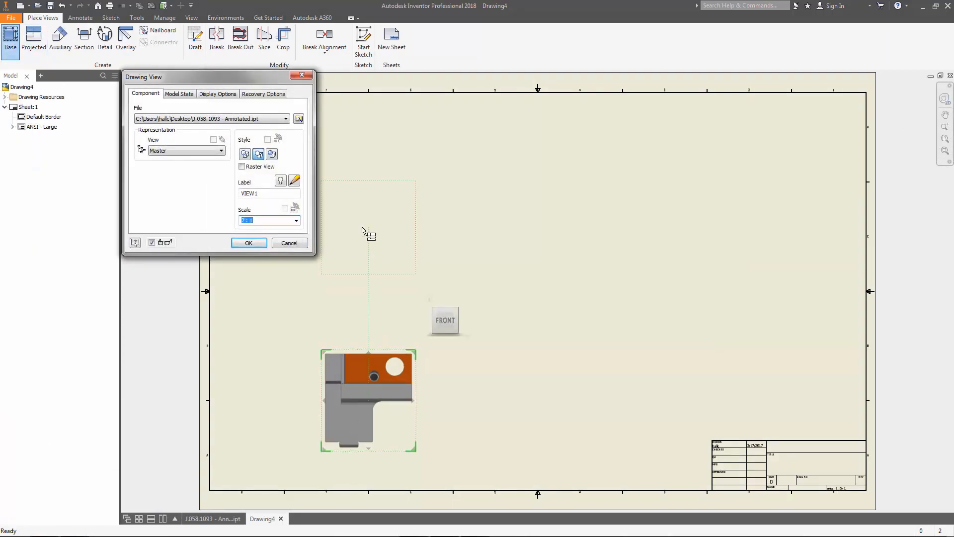
left_click(248, 242)
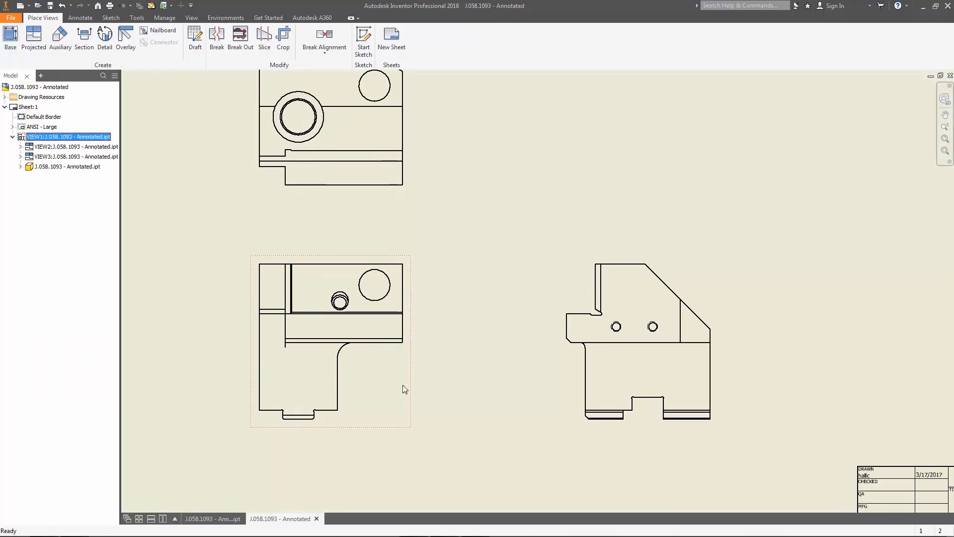
left_click(269, 229)
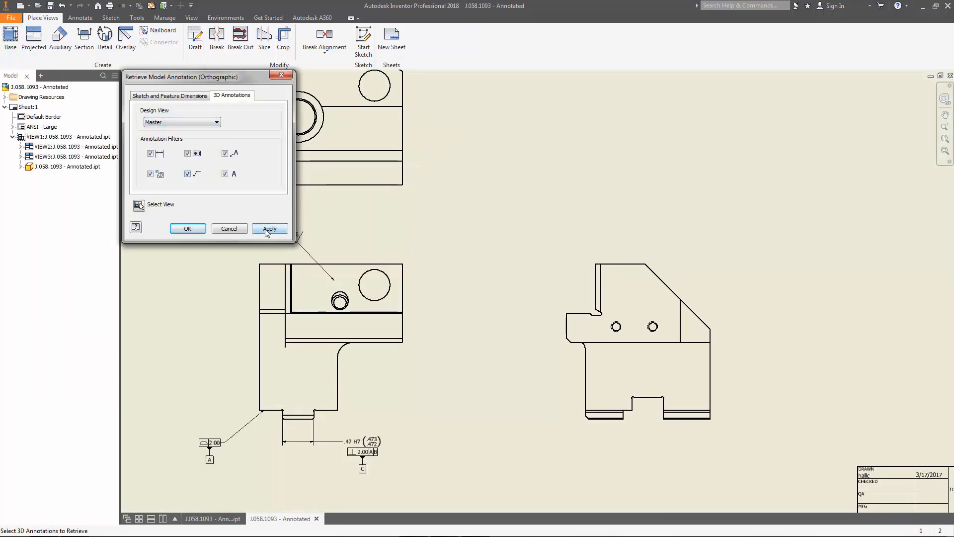
left_click(269, 229)
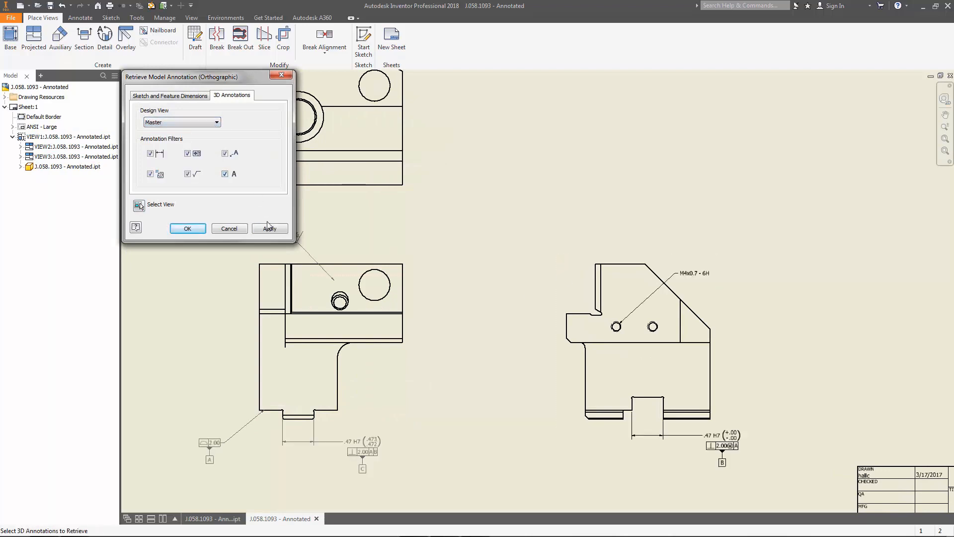